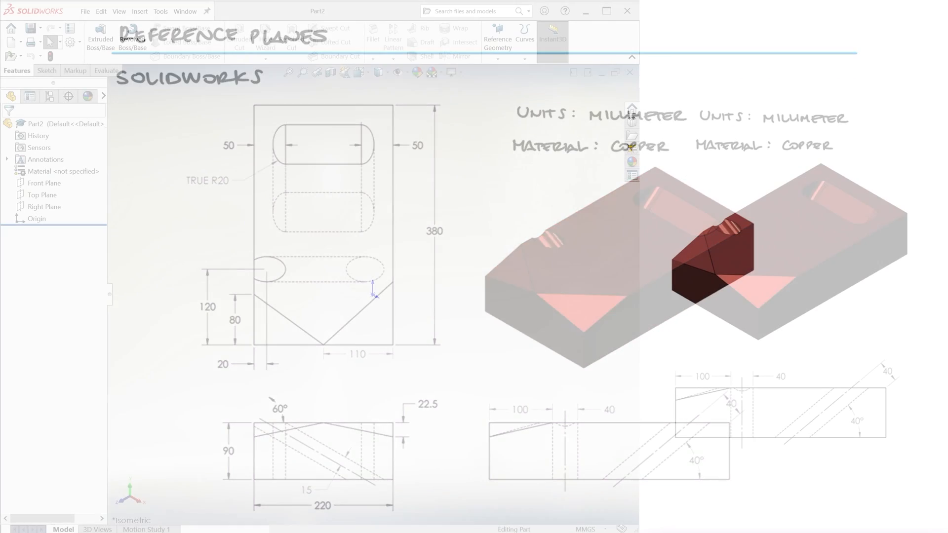
- Start the Extruded Boss/Base for the rectangular copper block
click(158, 41)
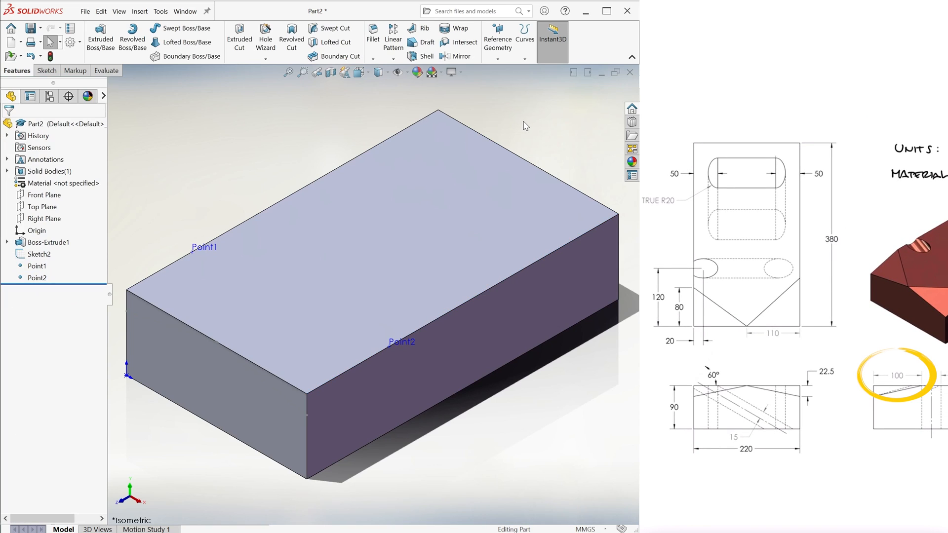
- Begin the angled reference plane for the R20 slot sketch
click(496, 39)
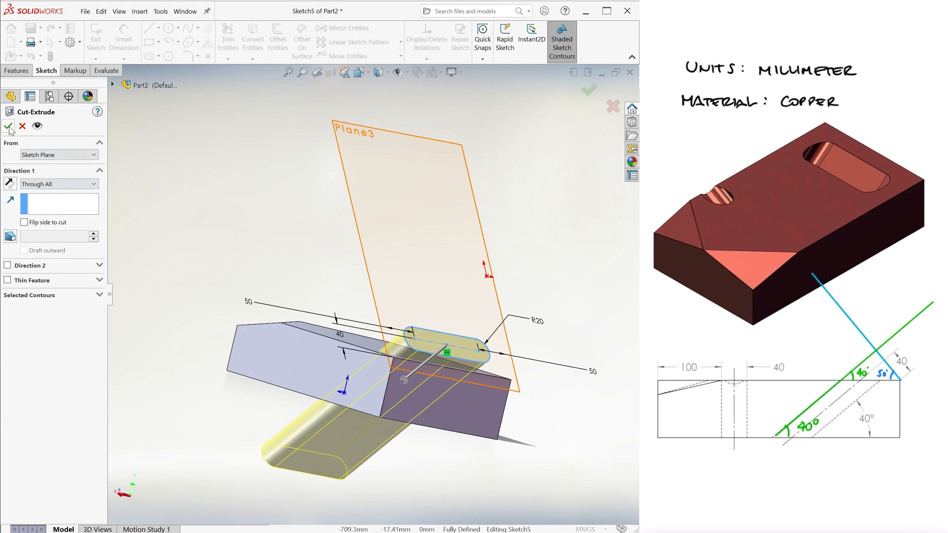
- Accept Cut-Extrude3 so the inclined slot cuts through the whole block
click(9, 125)
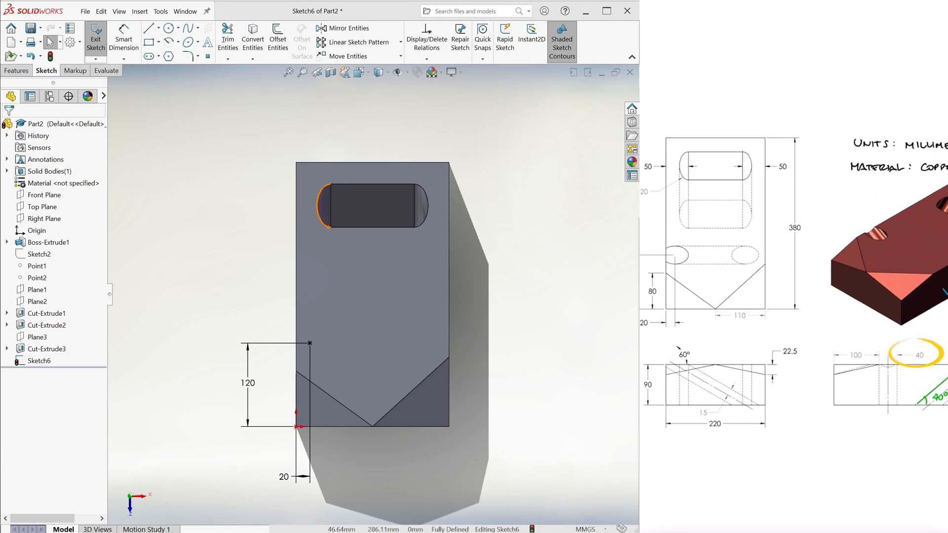
- Insert reference Plane4 through the located point for the ellipse sketch
click(95, 38)
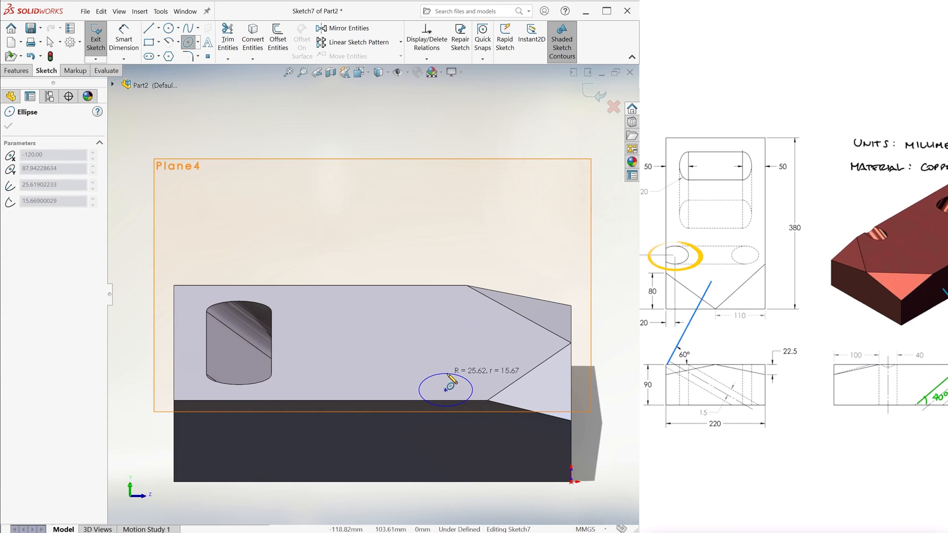
- Place the 40 by 15 ellipse and select its axis points for a Horizontal relation
click(446, 389)
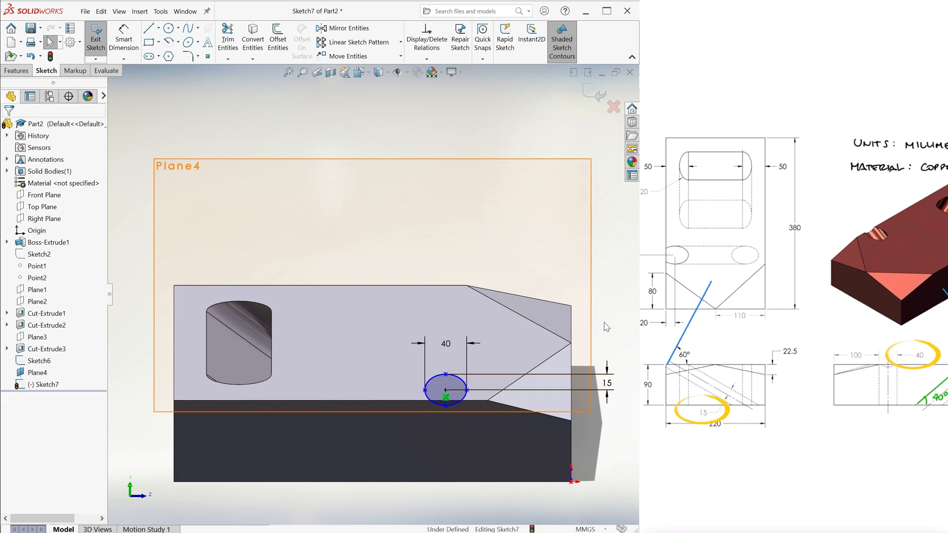
click(465, 390)
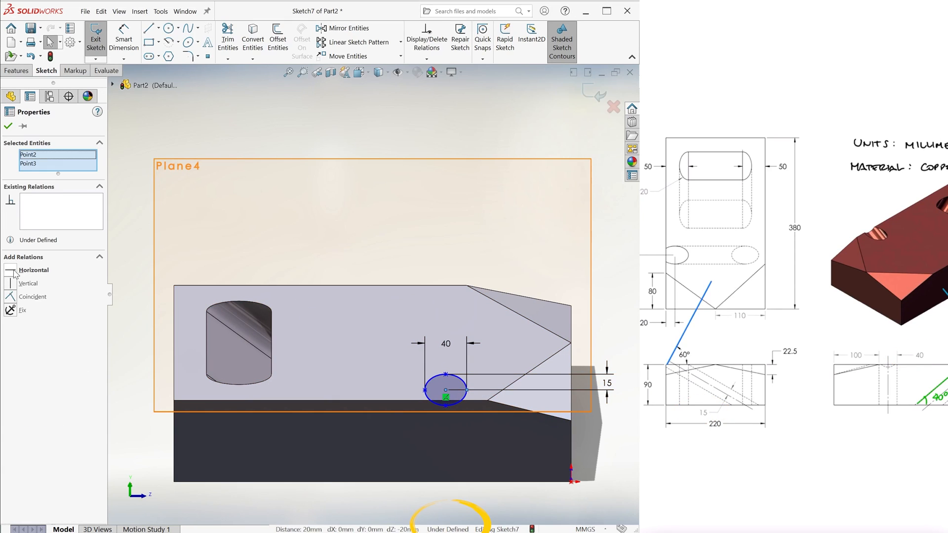